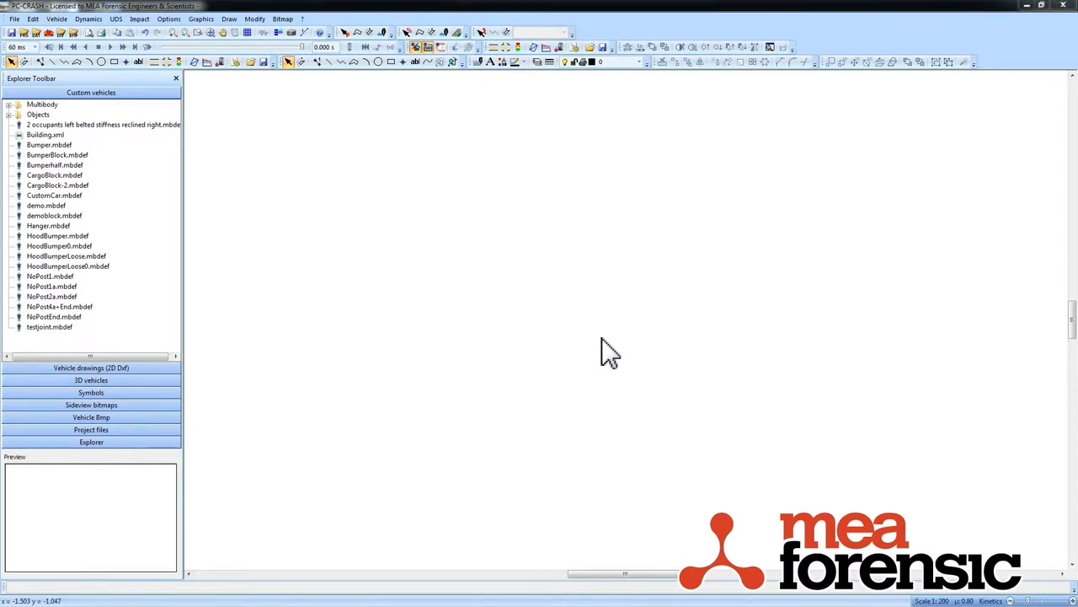
mouse_move(165, 88)
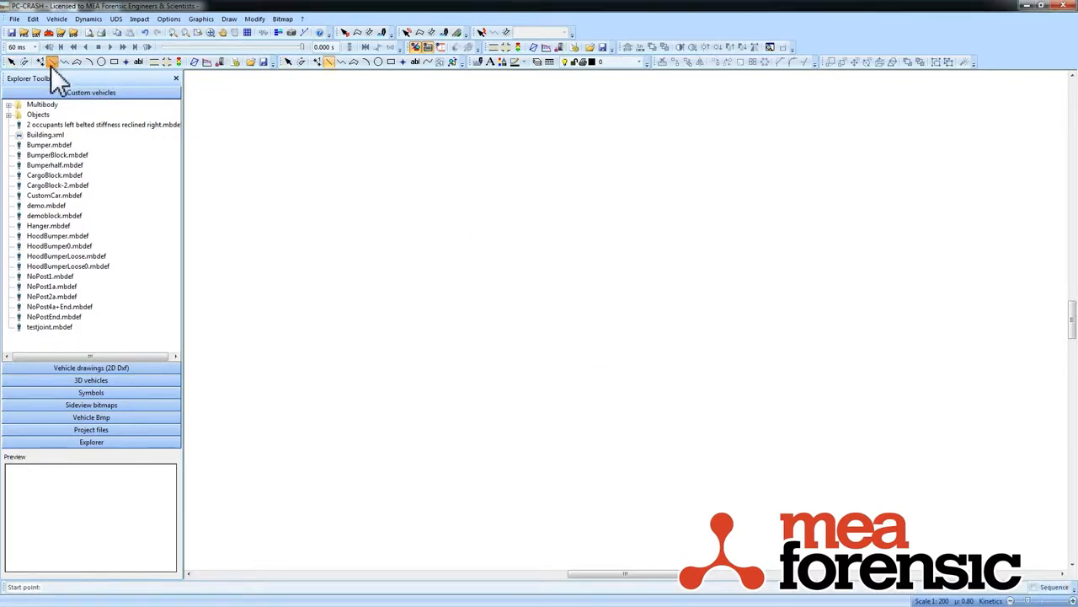
mouse_move(417, 201)
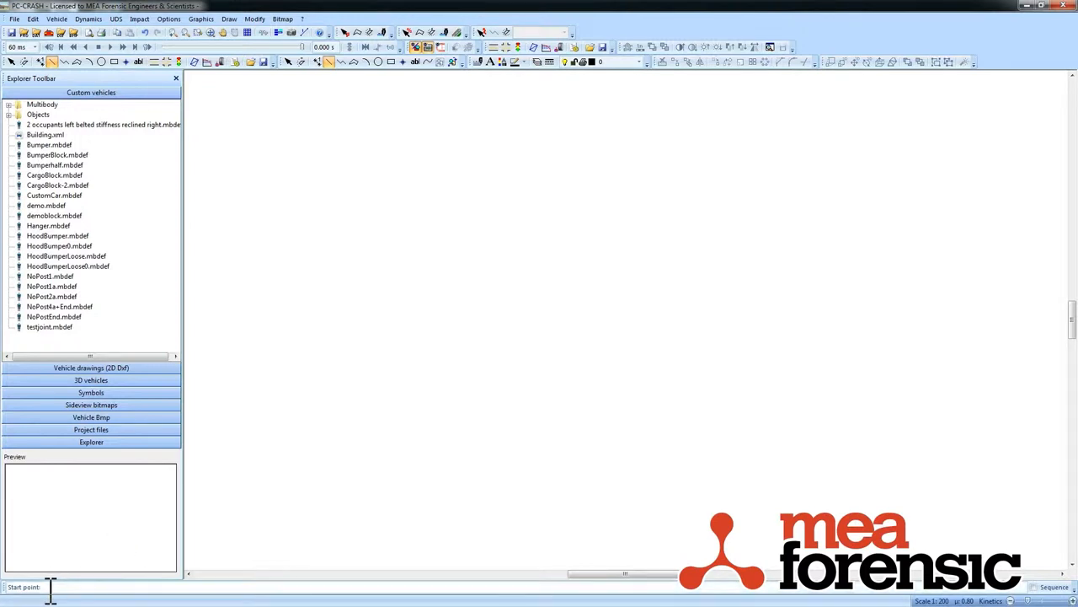
mouse_move(337, 489)
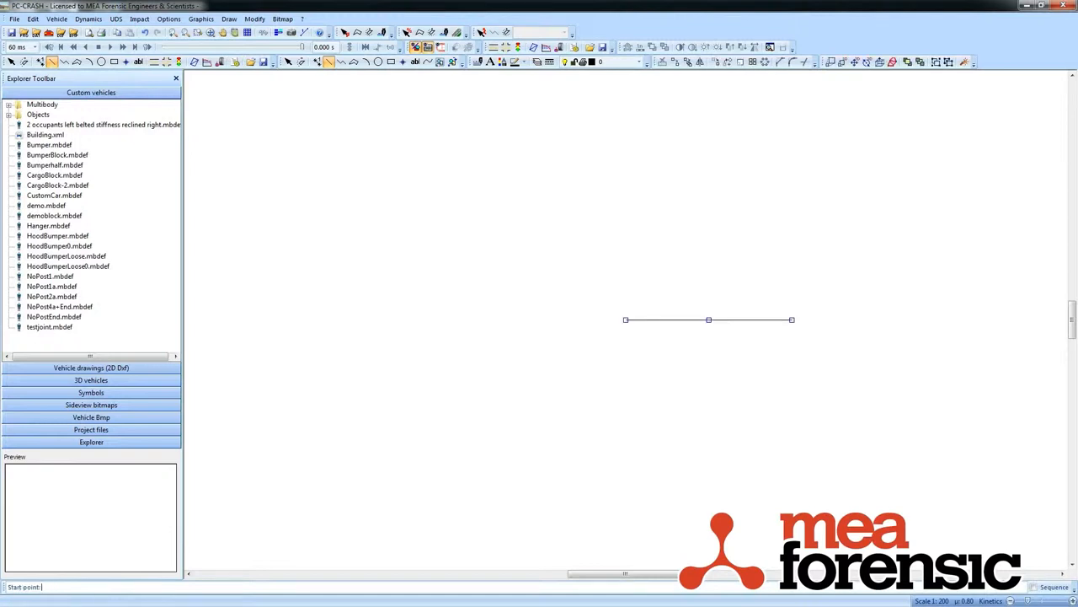
mouse_move(701, 296)
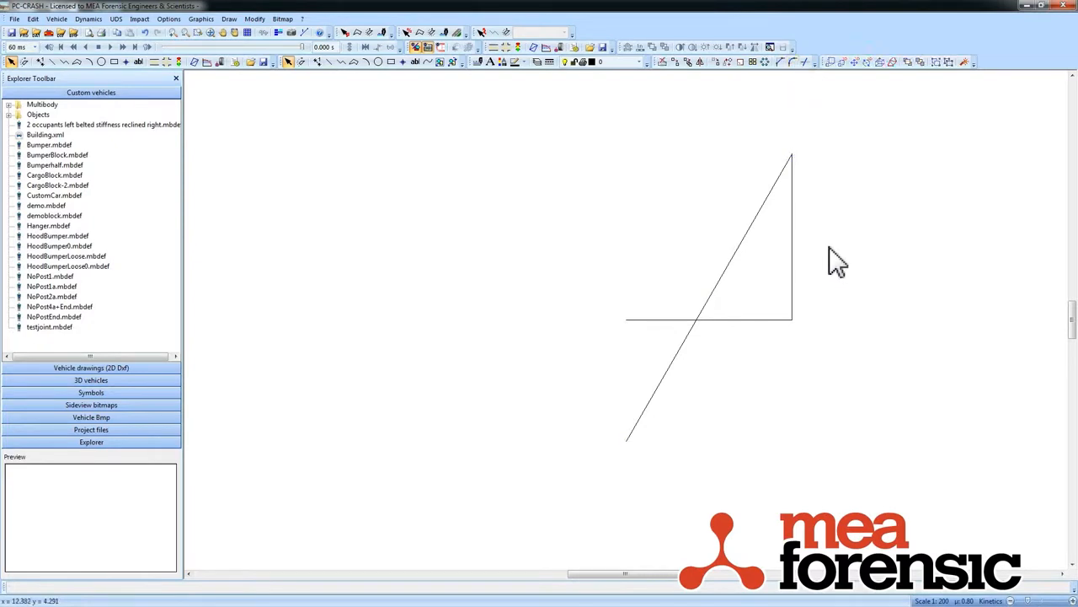
mouse_move(801, 239)
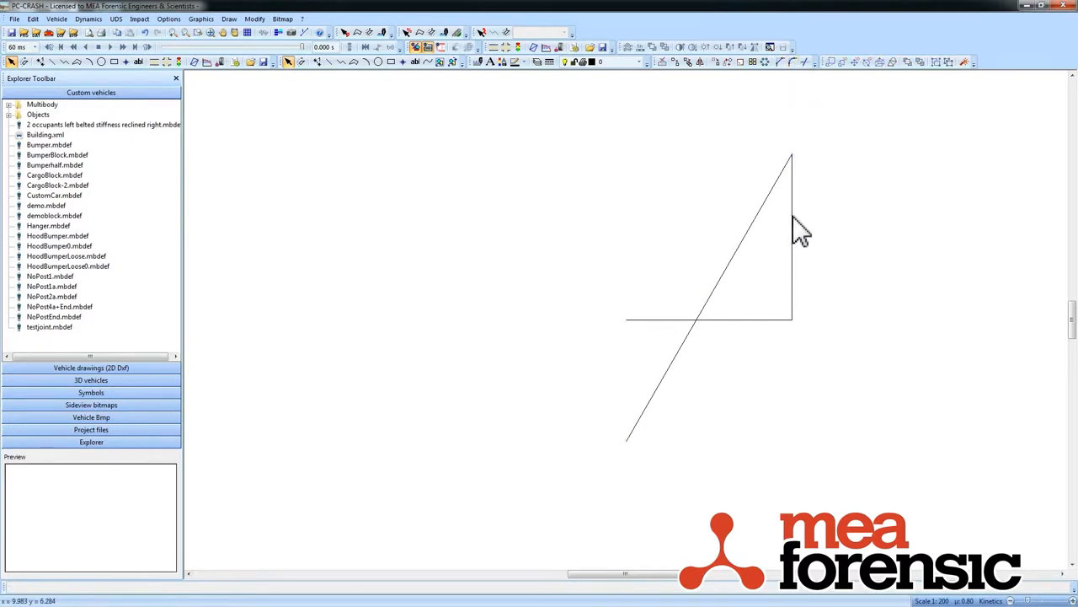
mouse_move(797, 177)
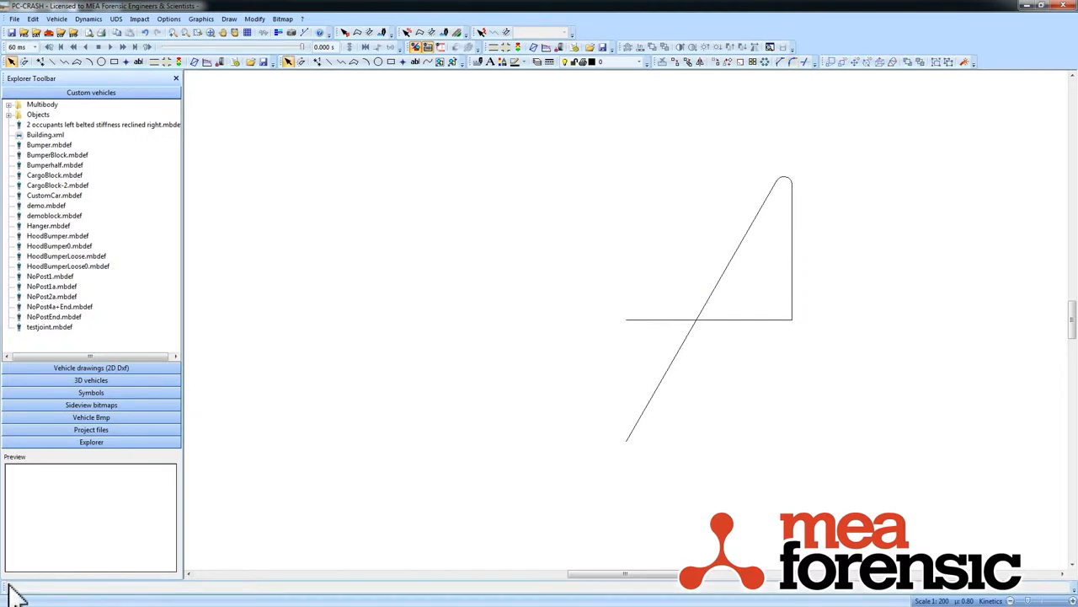
mouse_move(812, 84)
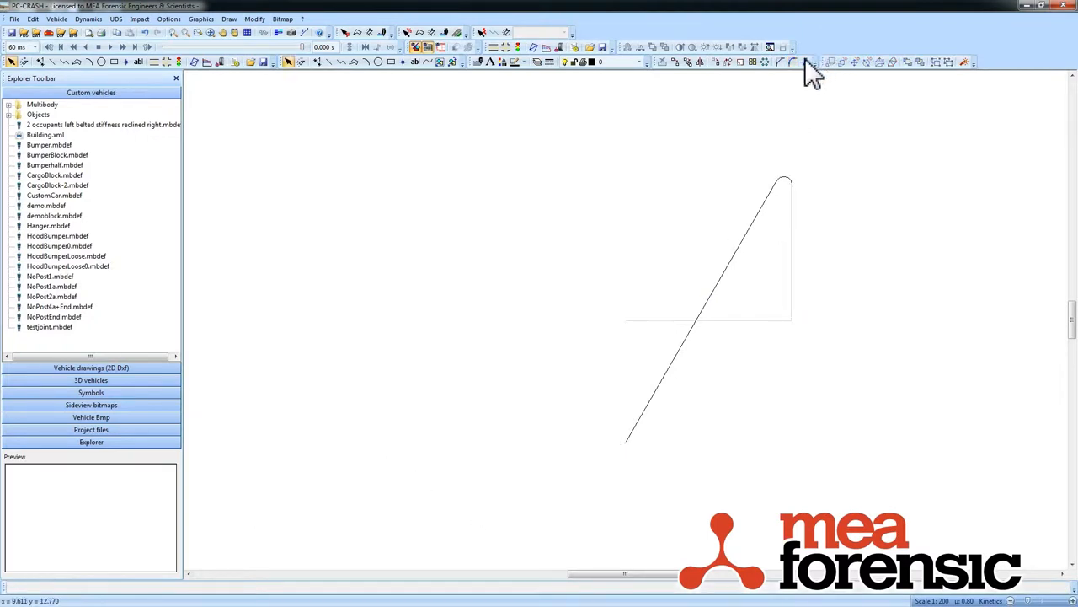
Use Trim with the base line as cutting edge to cut the overhanging diagonal end
click(804, 60)
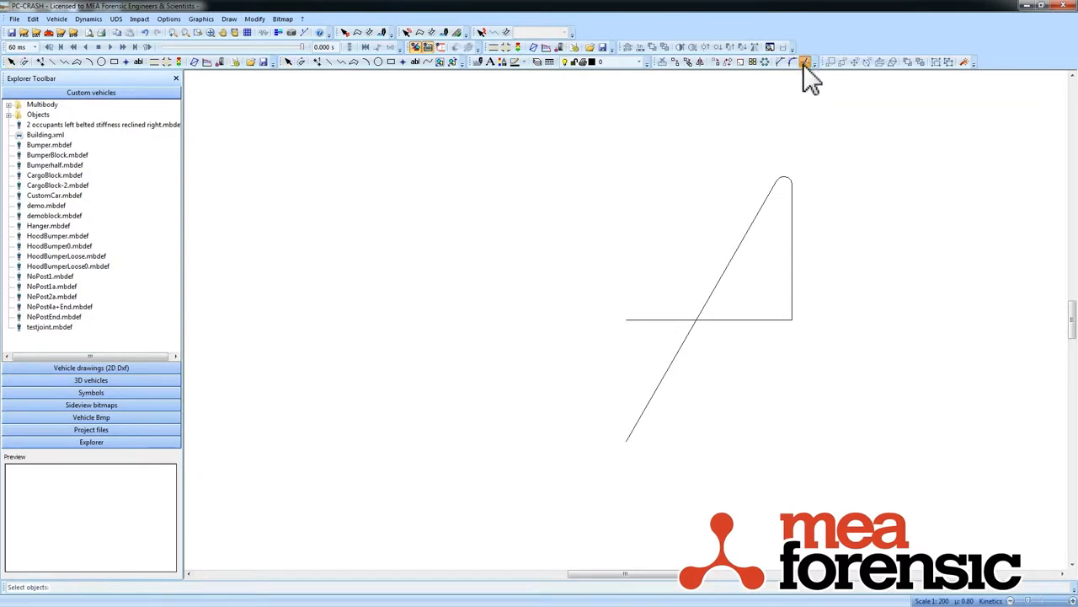
click(708, 320)
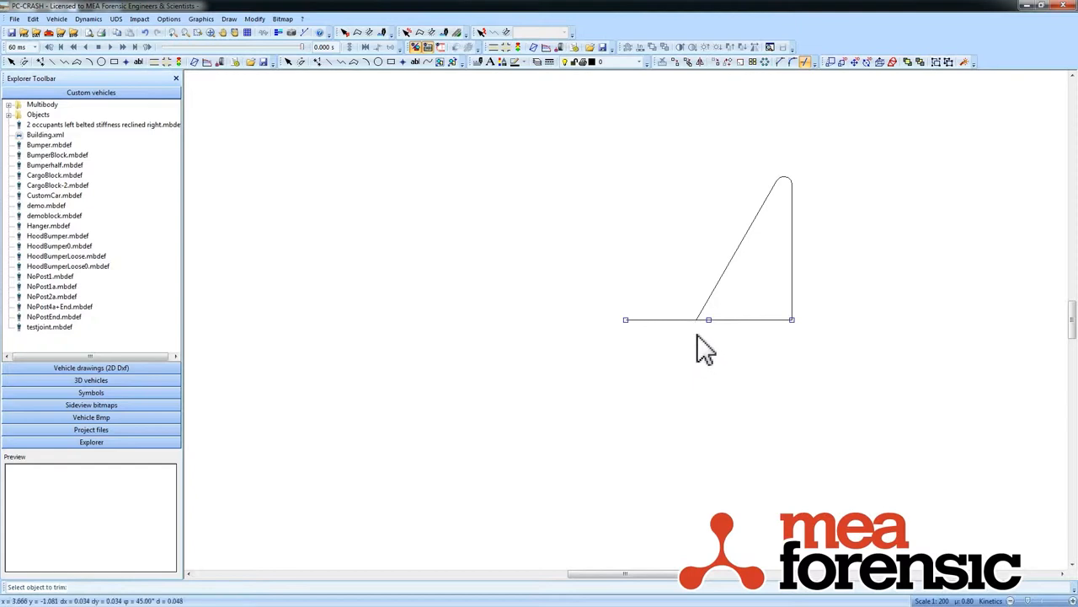
mouse_move(841, 293)
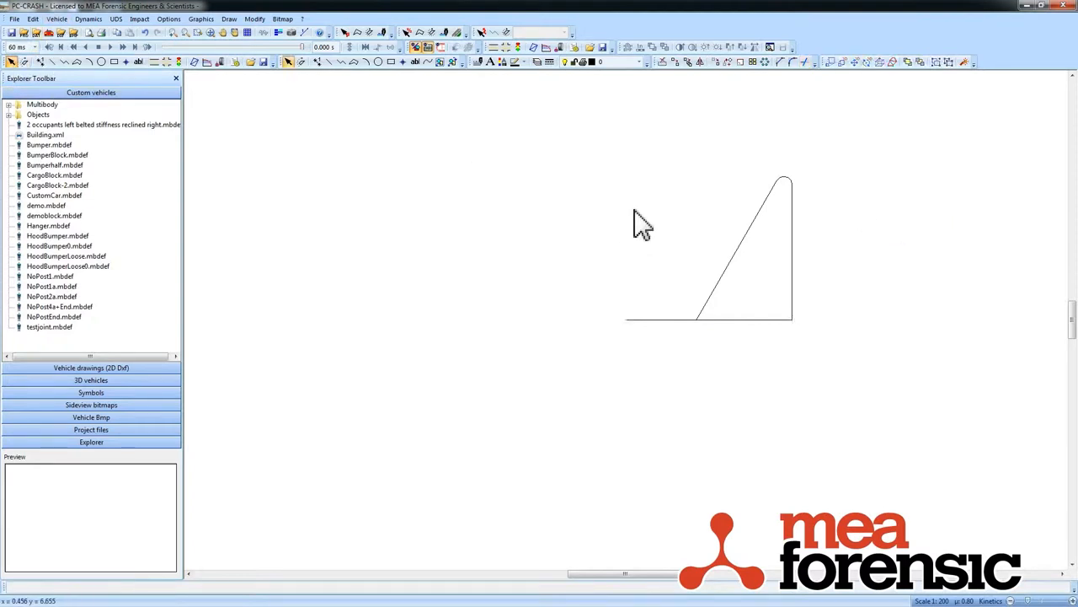
mouse_move(869, 387)
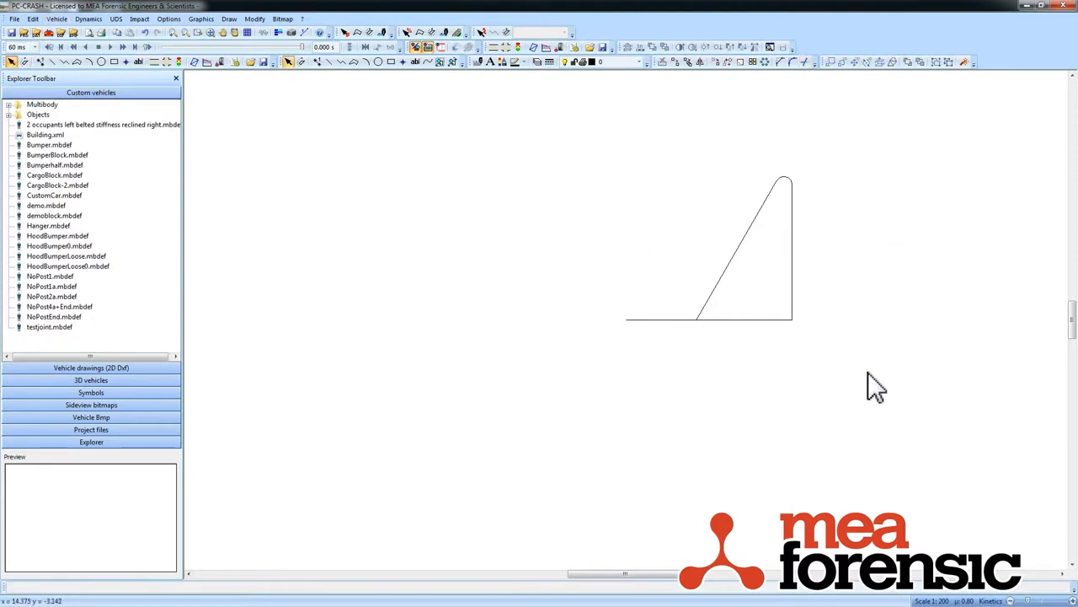
mouse_move(856, 345)
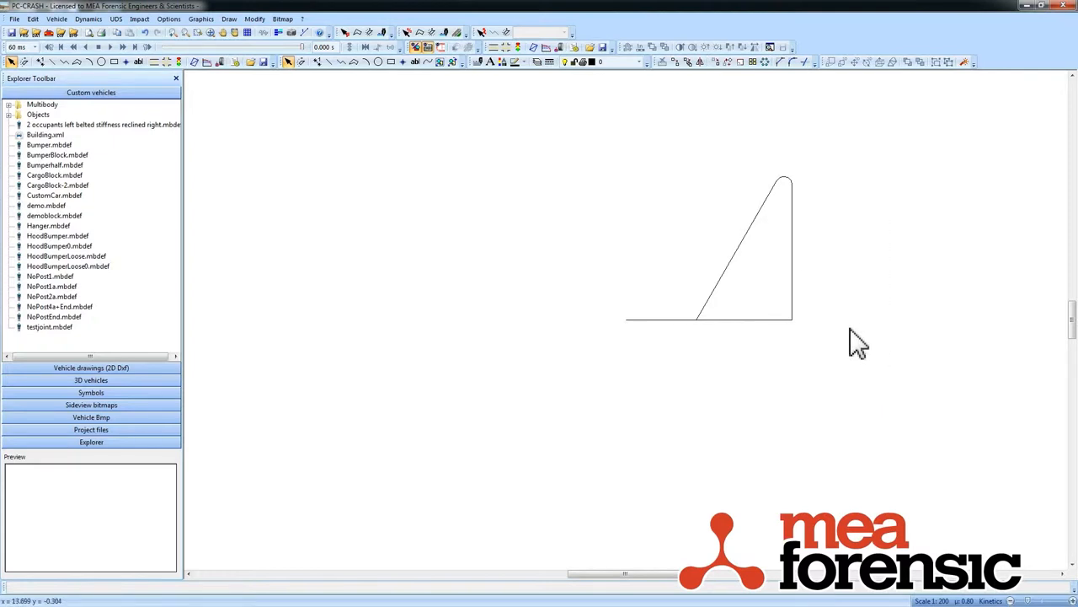
mouse_move(691, 337)
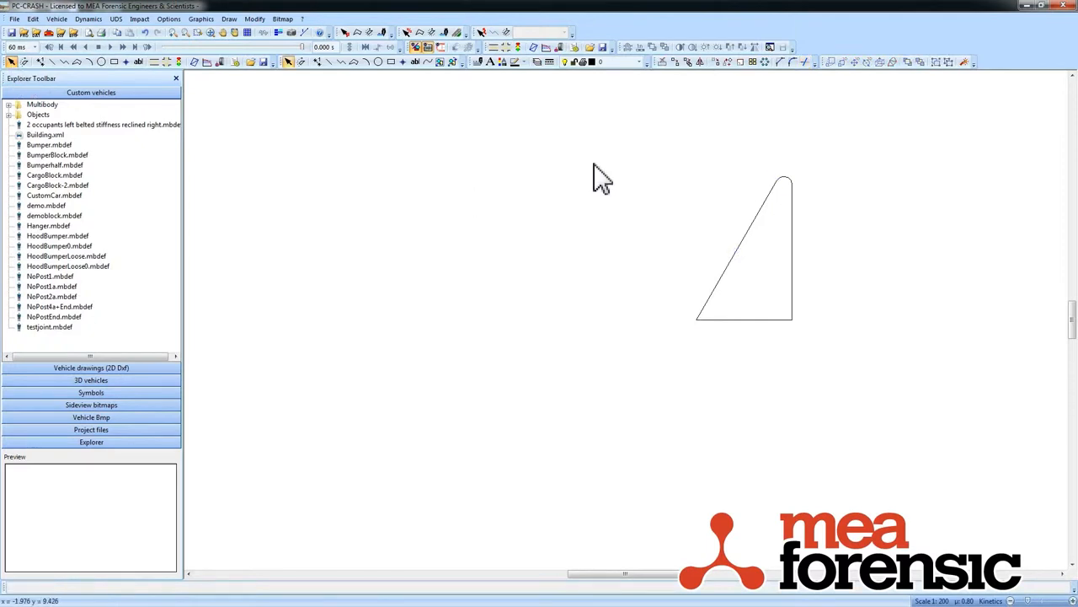
mouse_move(887, 386)
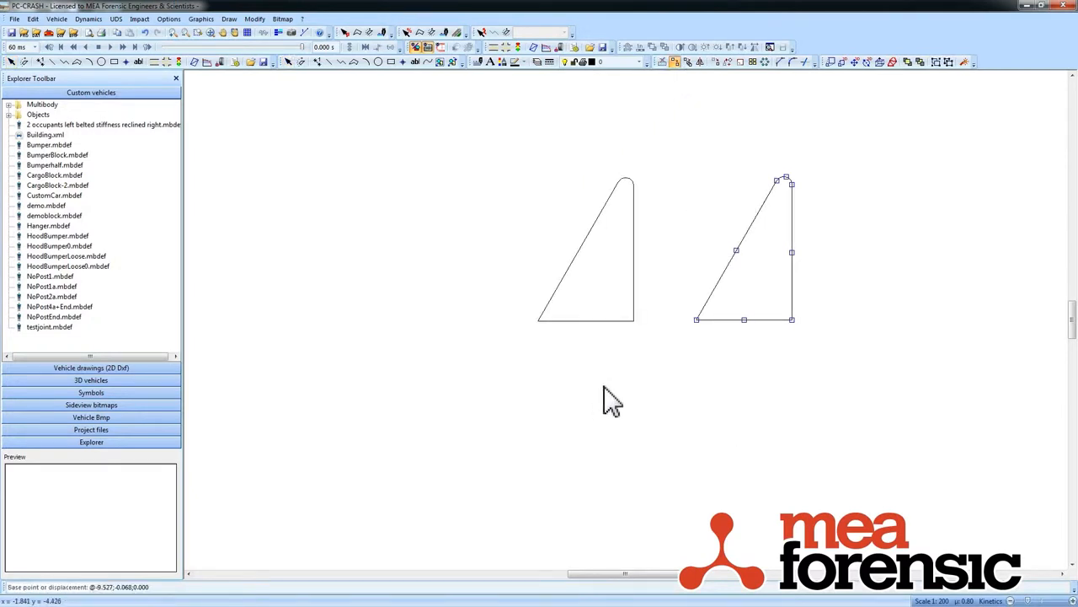
mouse_move(487, 96)
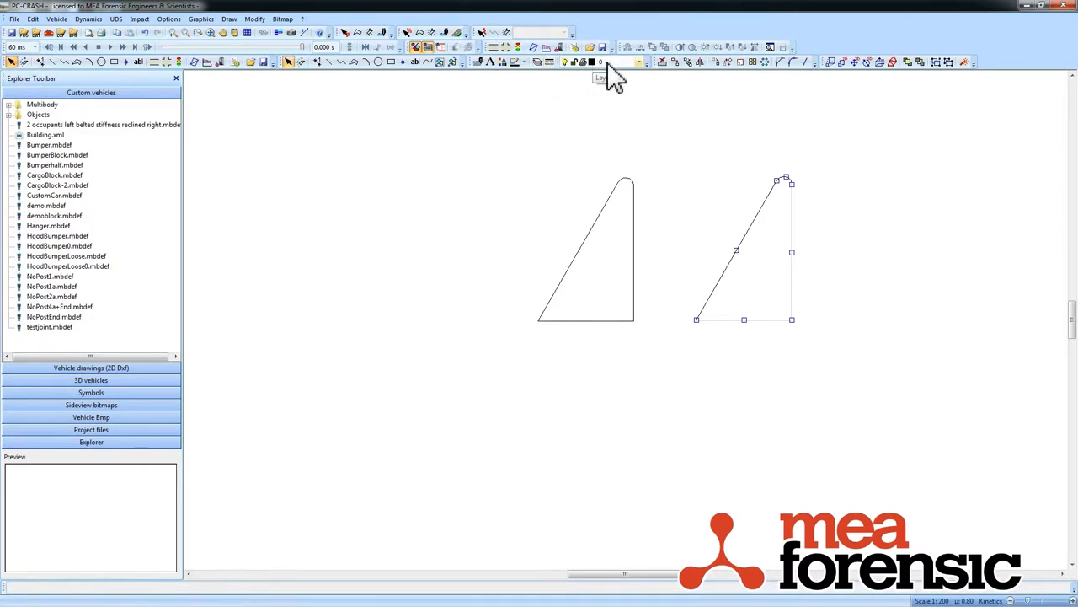
Create a new layer Layer2 with red colour in Layer properties
click(587, 64)
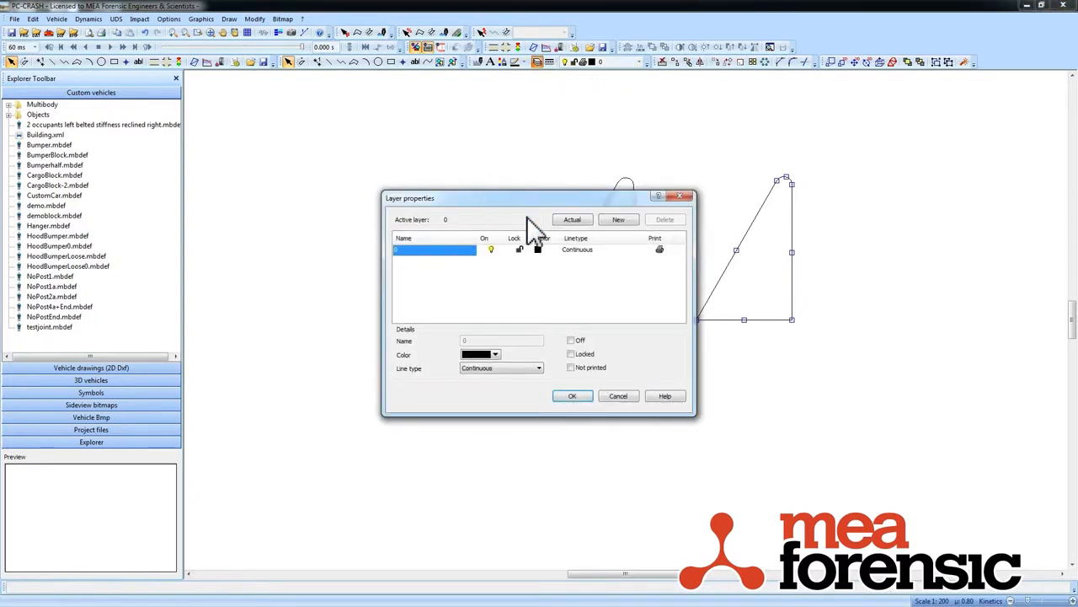
click(618, 219)
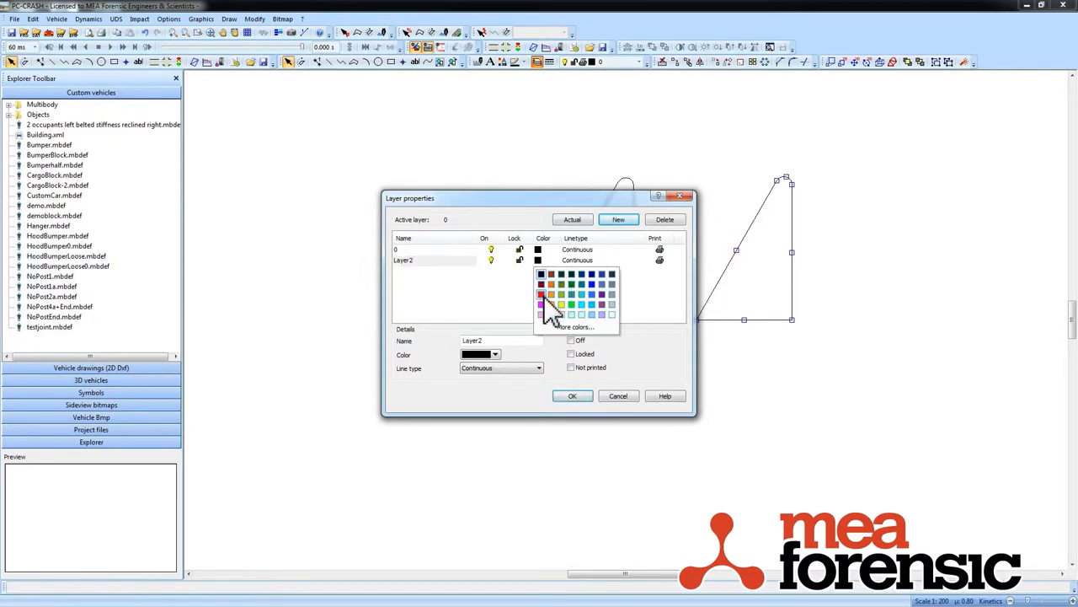
click(542, 283)
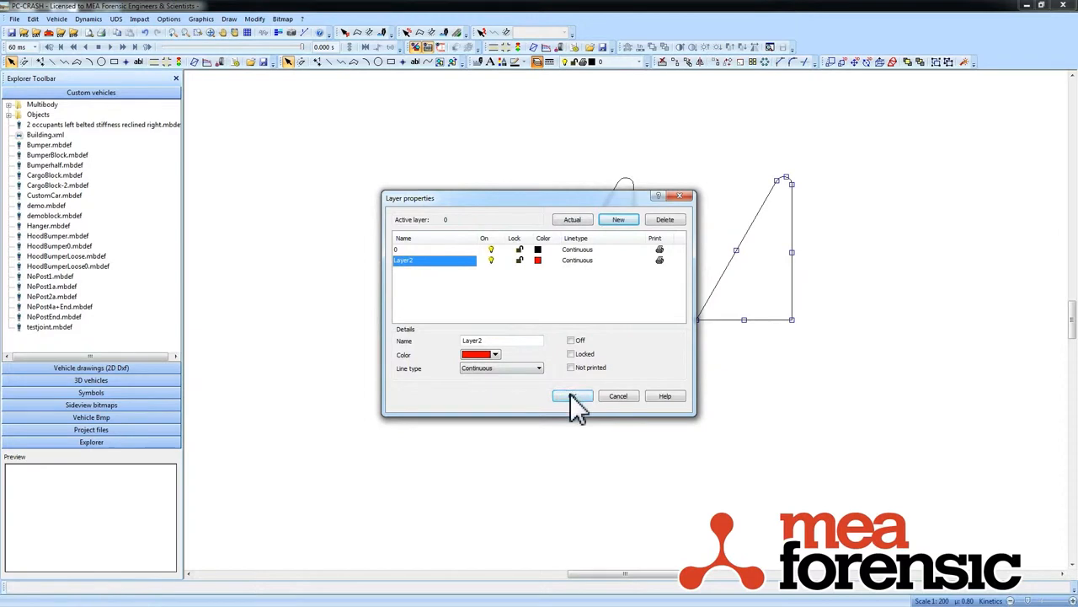
click(573, 394)
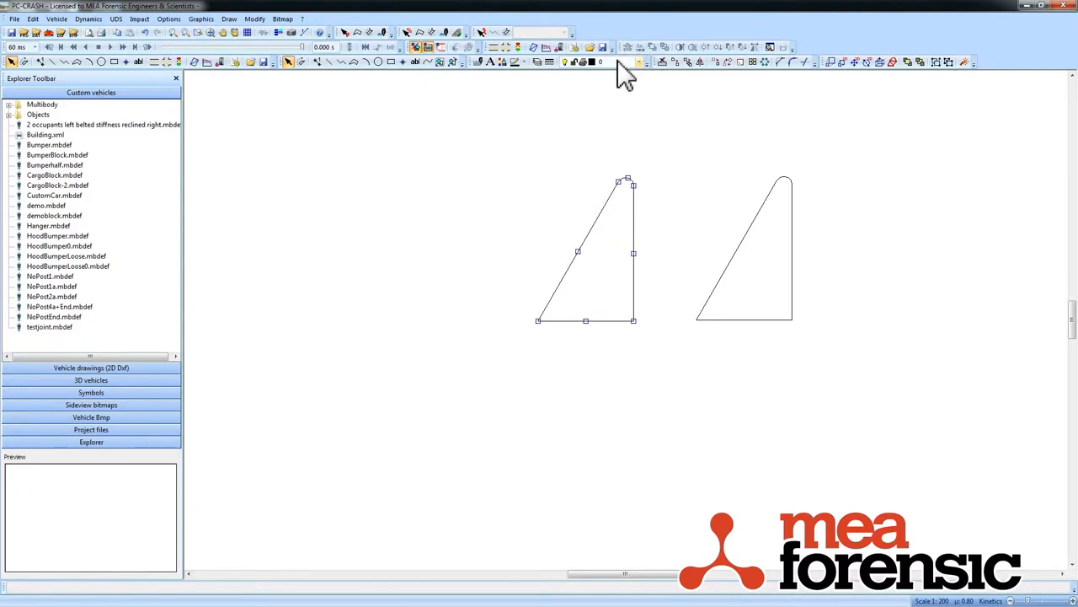
mouse_move(493, 79)
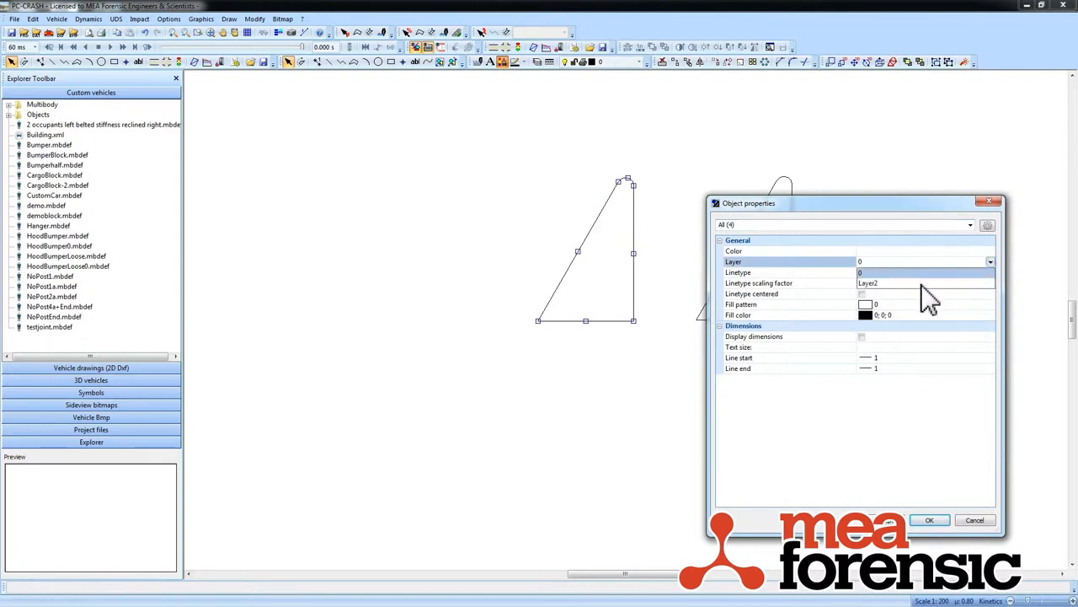
Move the copied triangle group to Layer2 with Fill color and Color set to ByLayer
click(867, 283)
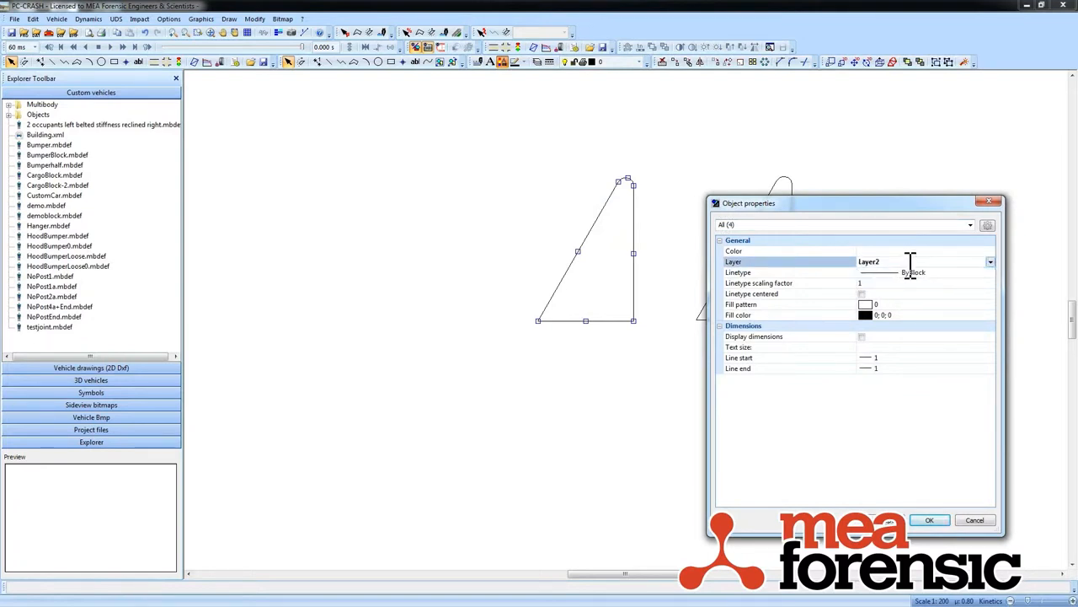
click(989, 315)
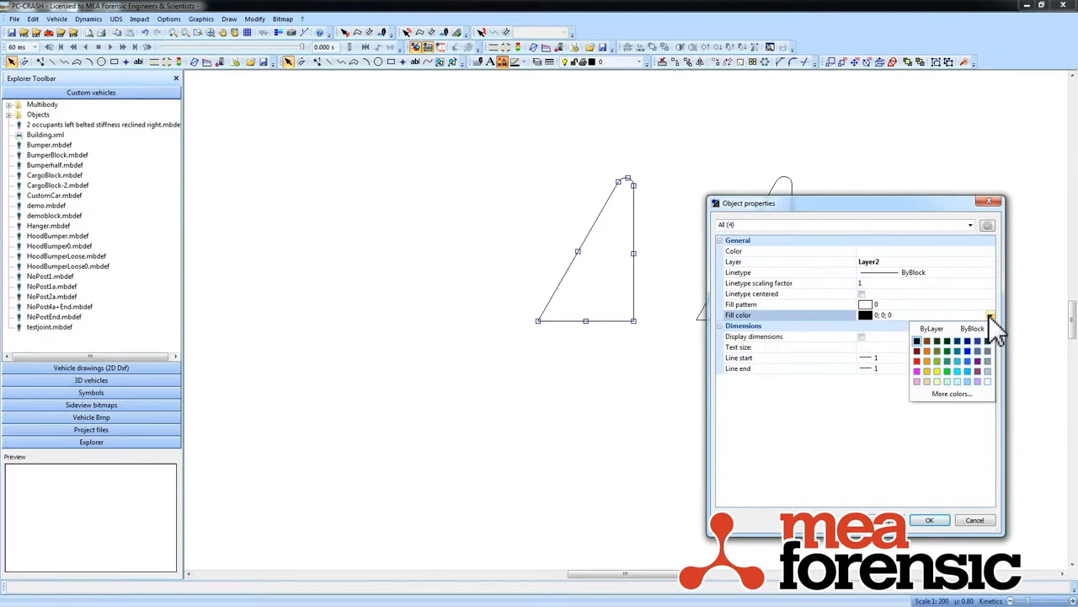
click(918, 340)
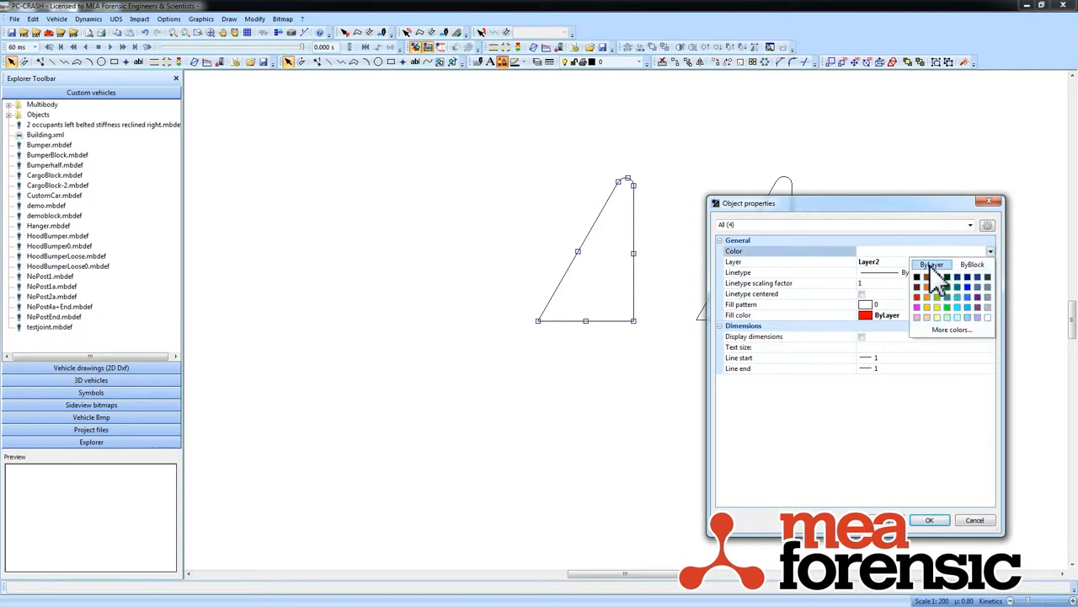
click(931, 263)
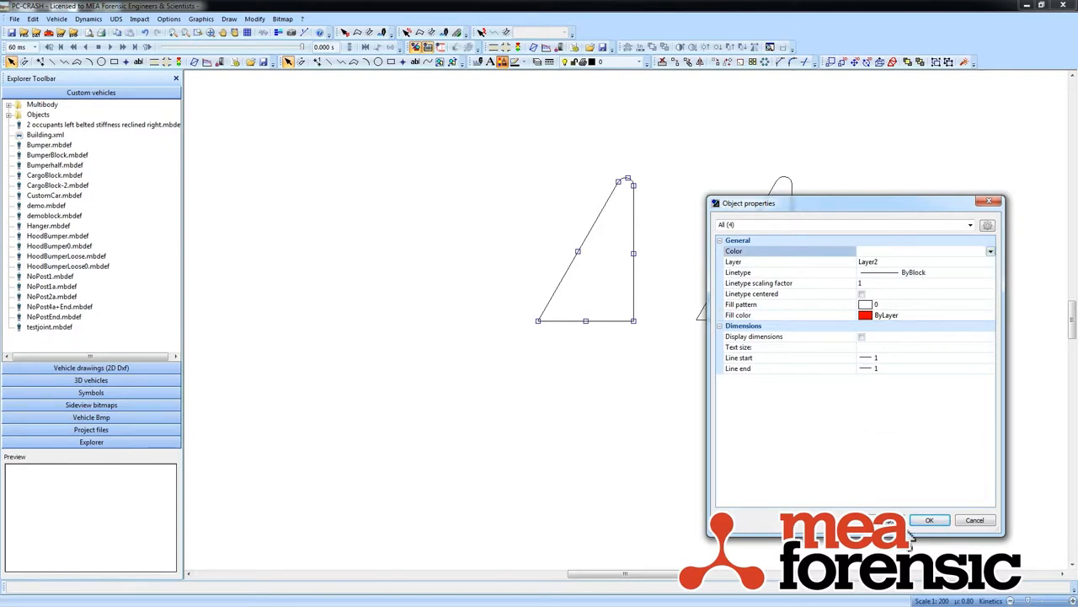
click(933, 519)
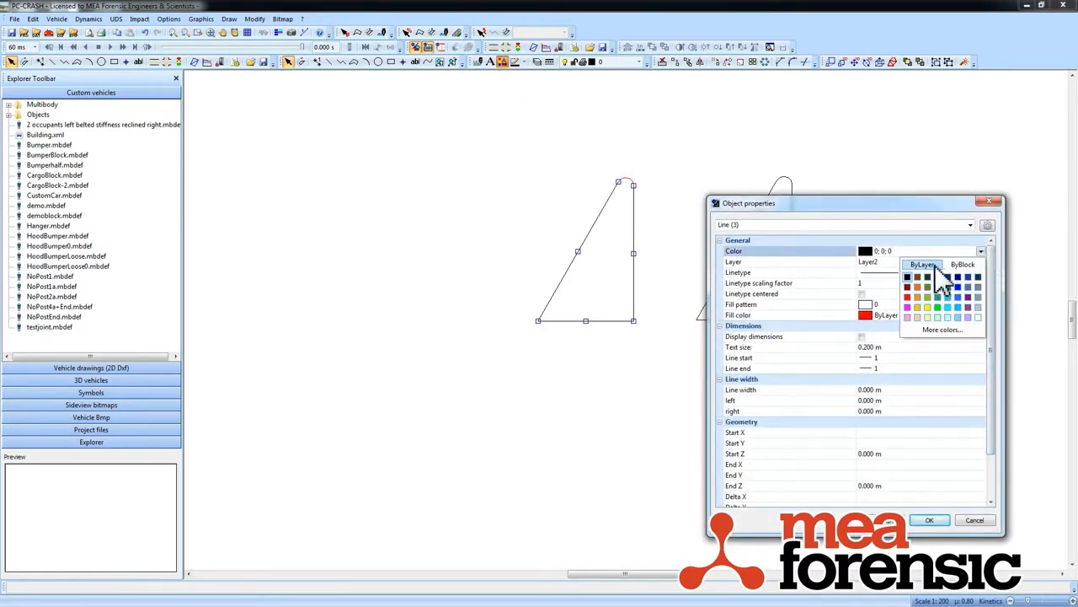
Set the triangle's line colour to ByLayer so it draws red from Layer2
click(913, 263)
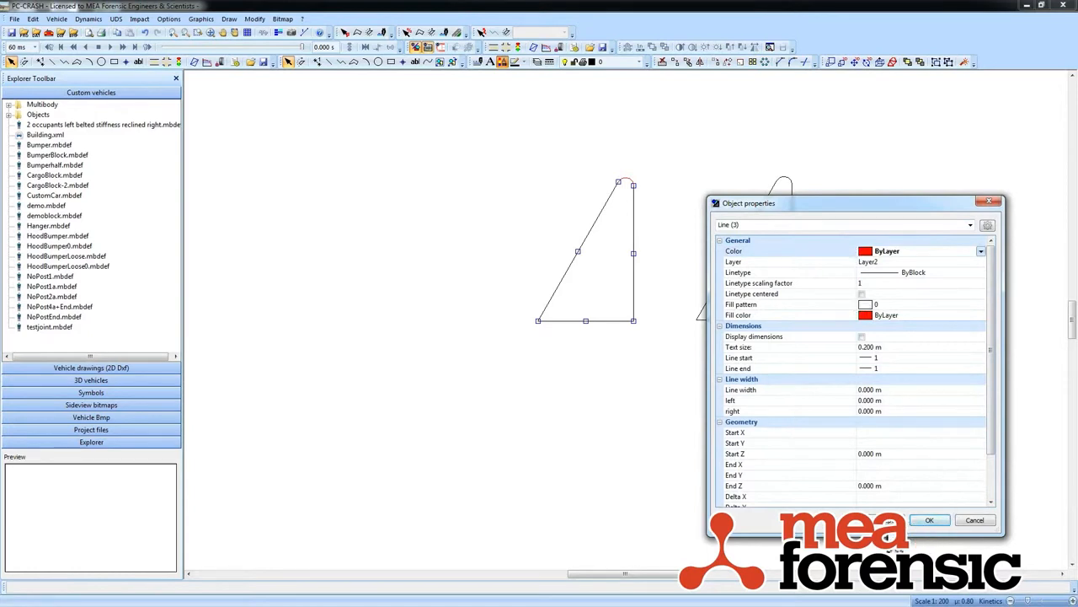
click(930, 519)
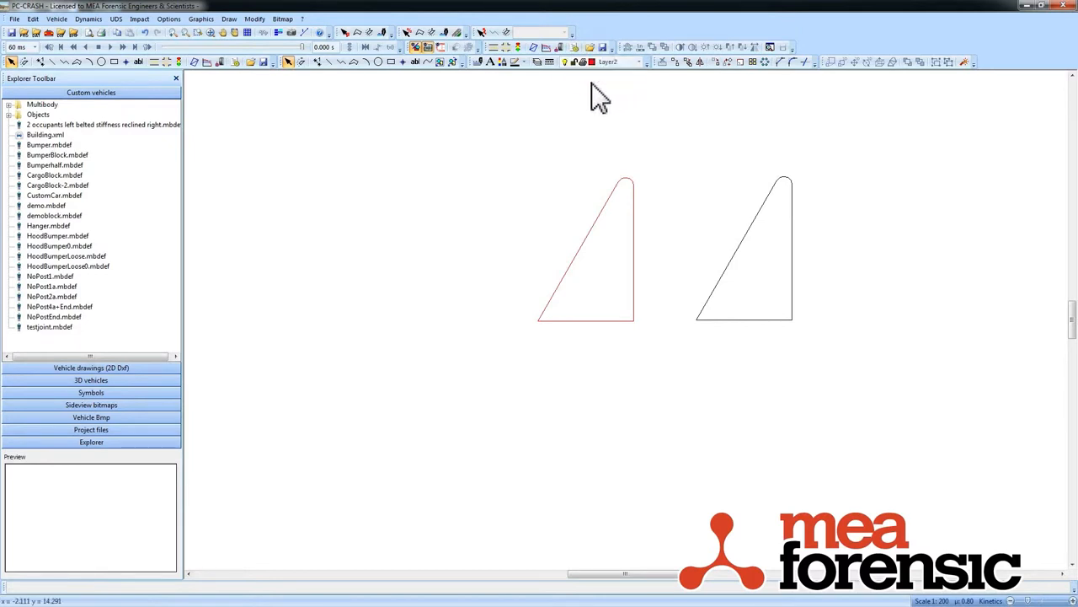
mouse_move(635, 83)
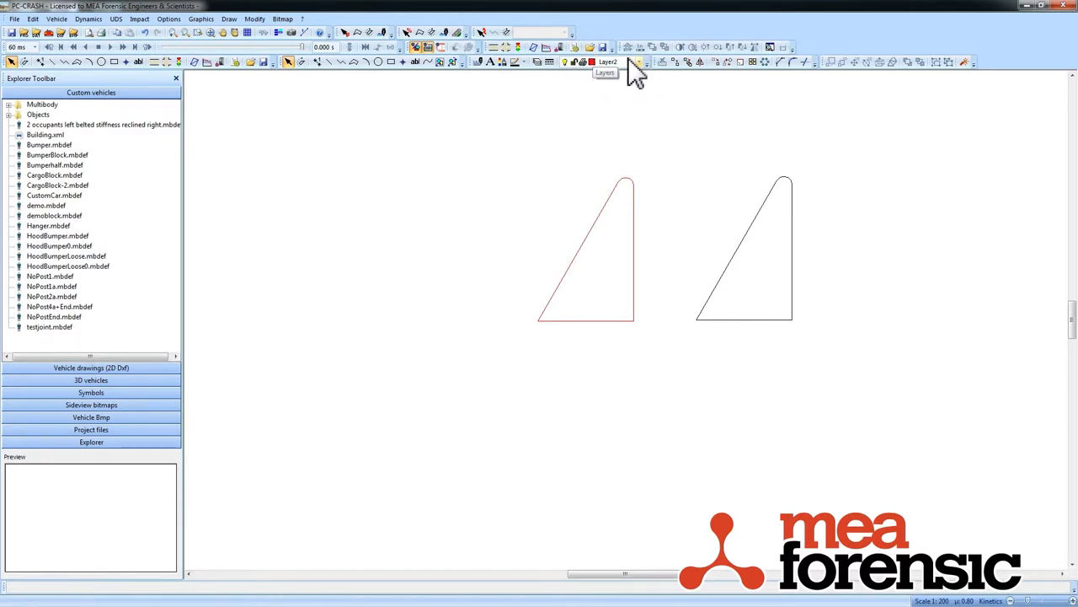
mouse_move(110, 85)
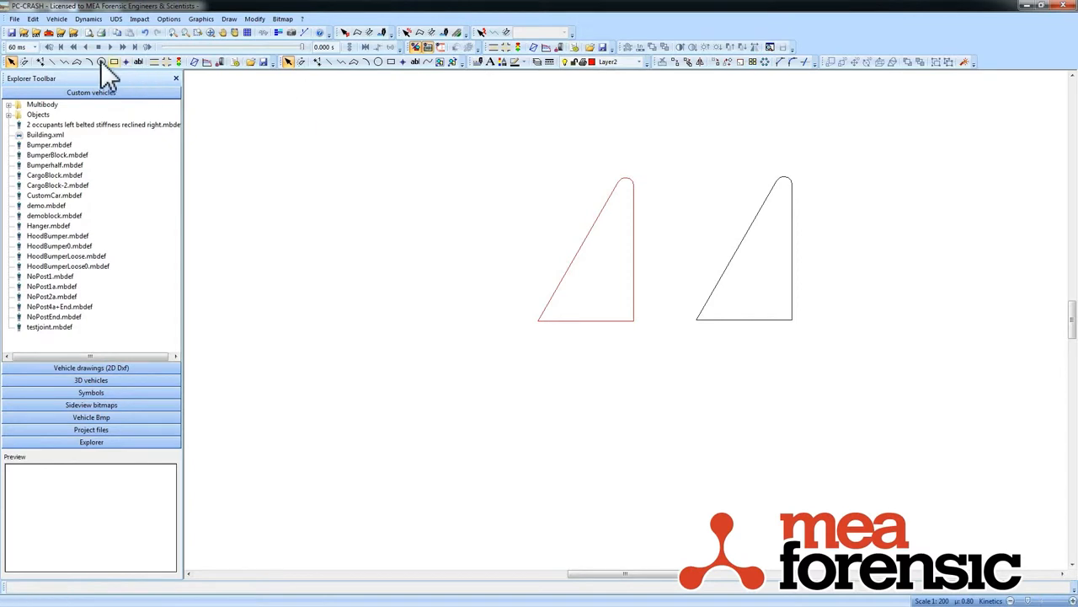
Draw a circle left of the red triangle and set its Color to ByLayer on Layer2
drag(605, 343, 661, 386)
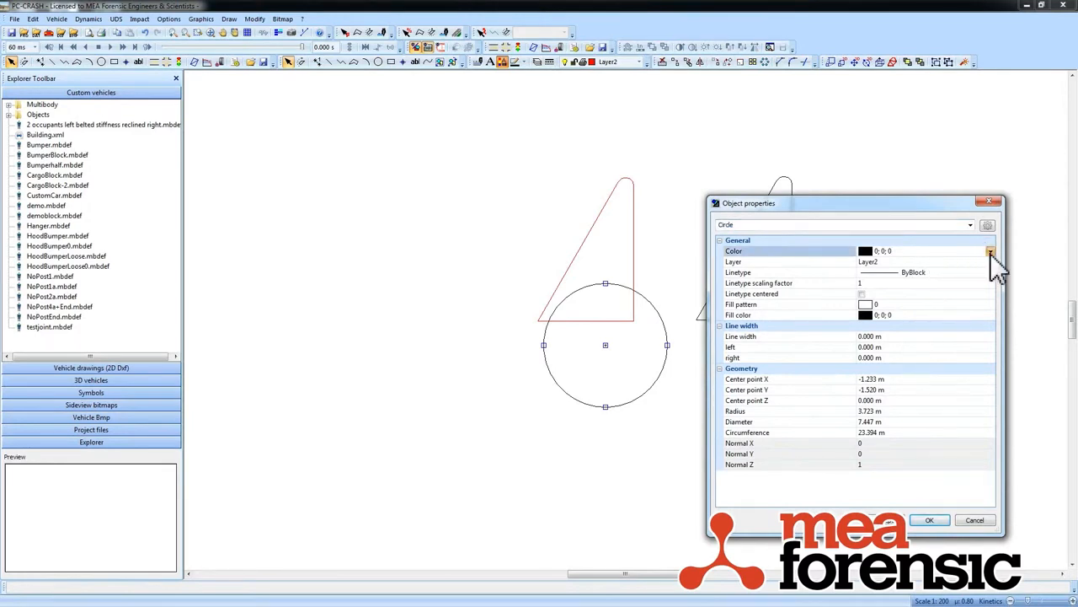
click(989, 249)
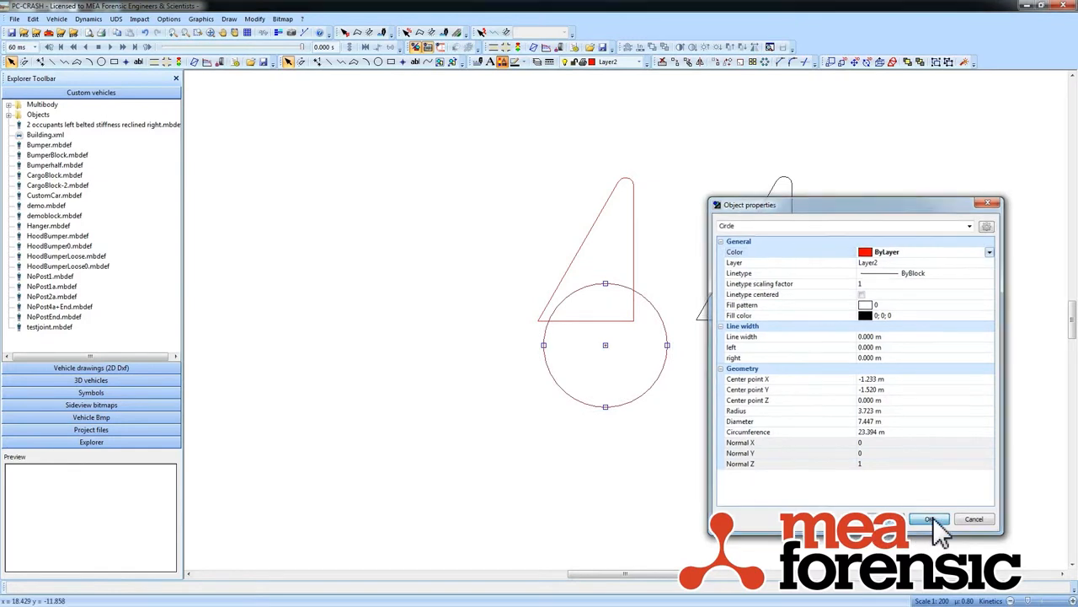
click(927, 519)
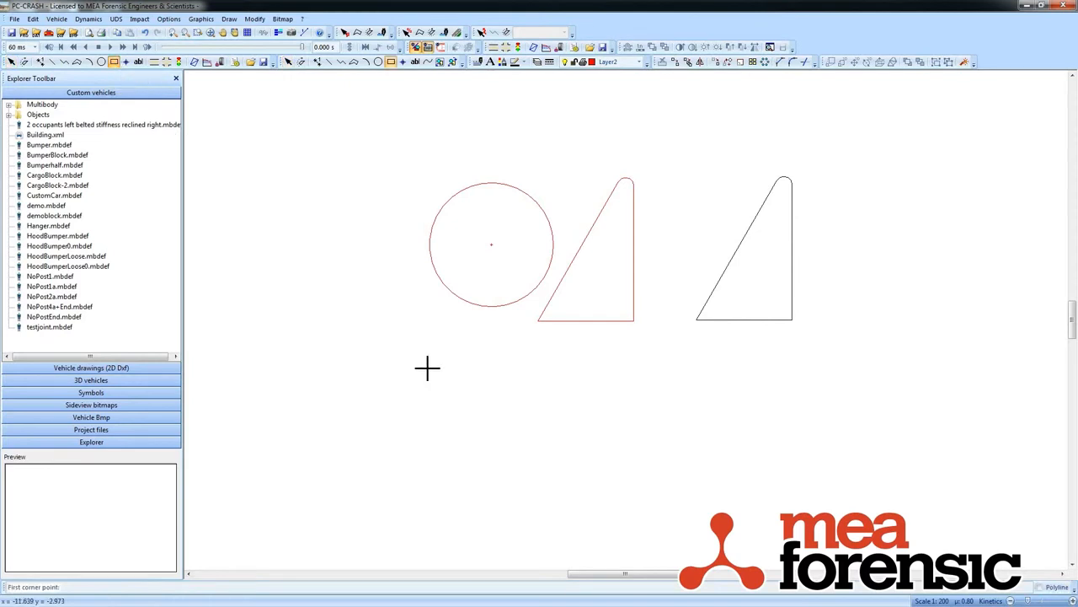
Draw a tall narrow rectangle below the circle and array it as 1 row by 10 columns
drag(428, 367, 448, 489)
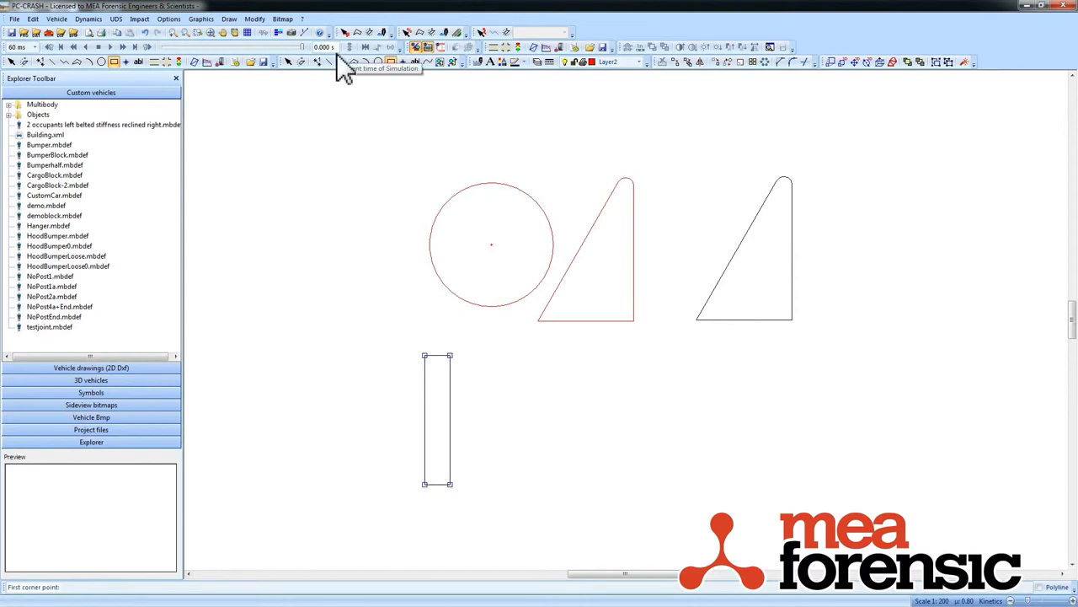
mouse_move(746, 64)
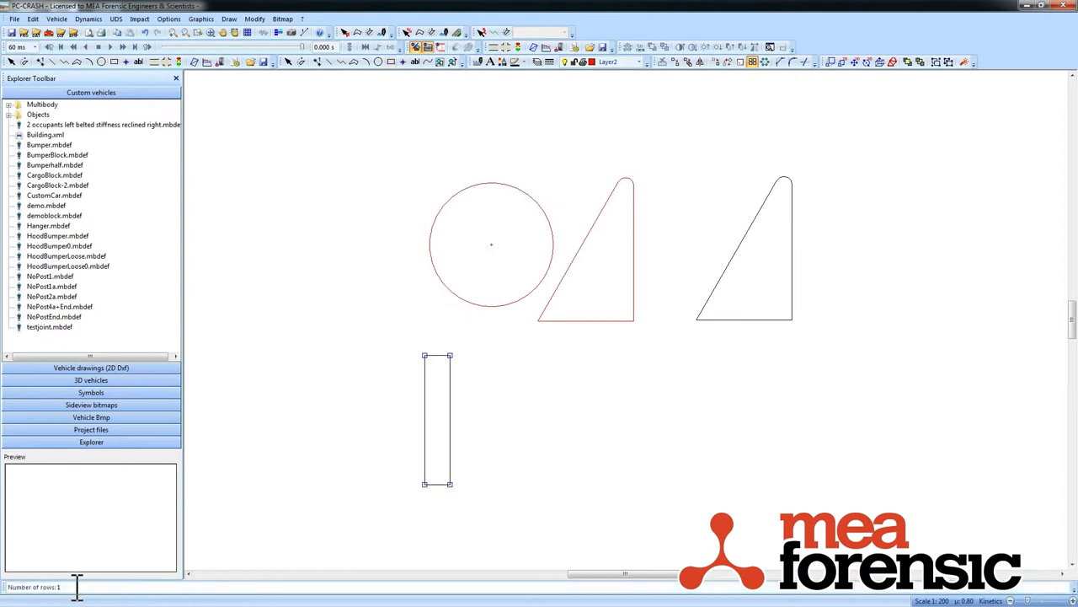
mouse_move(138, 584)
text(0)
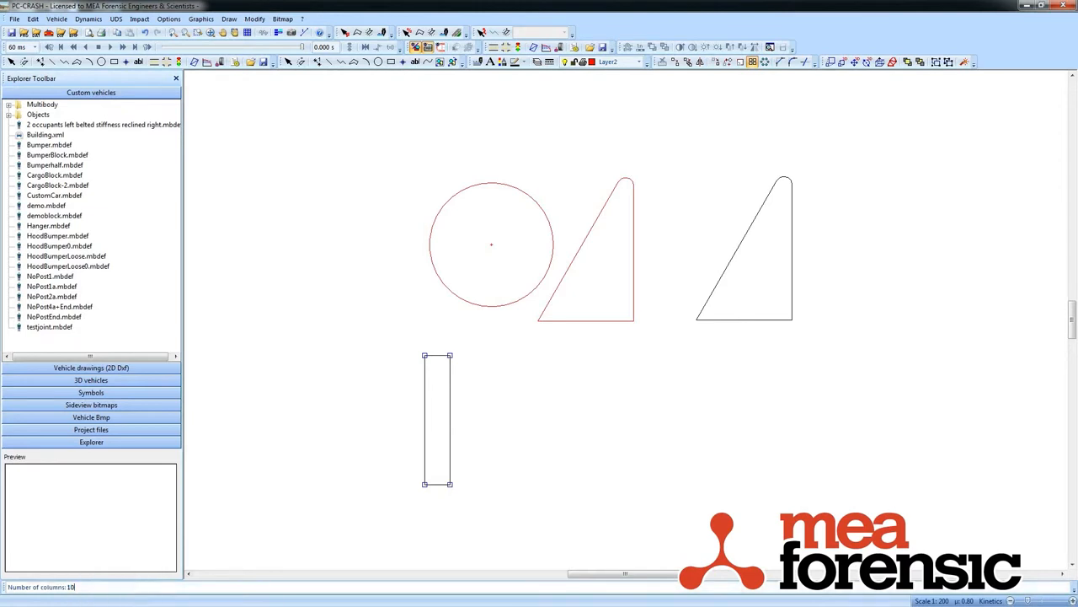
key(Return)
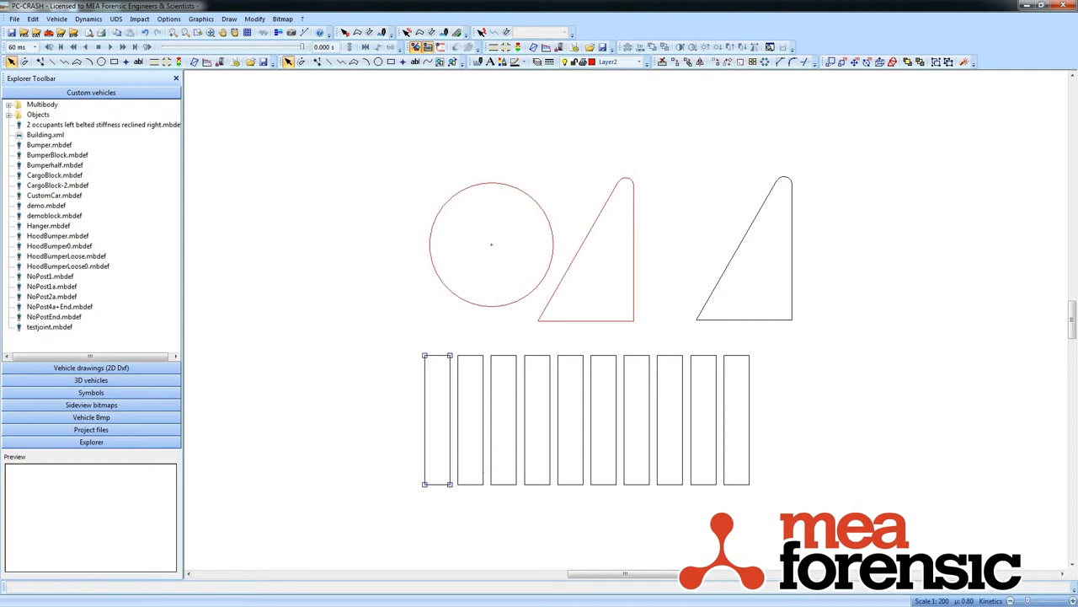
mouse_move(169, 576)
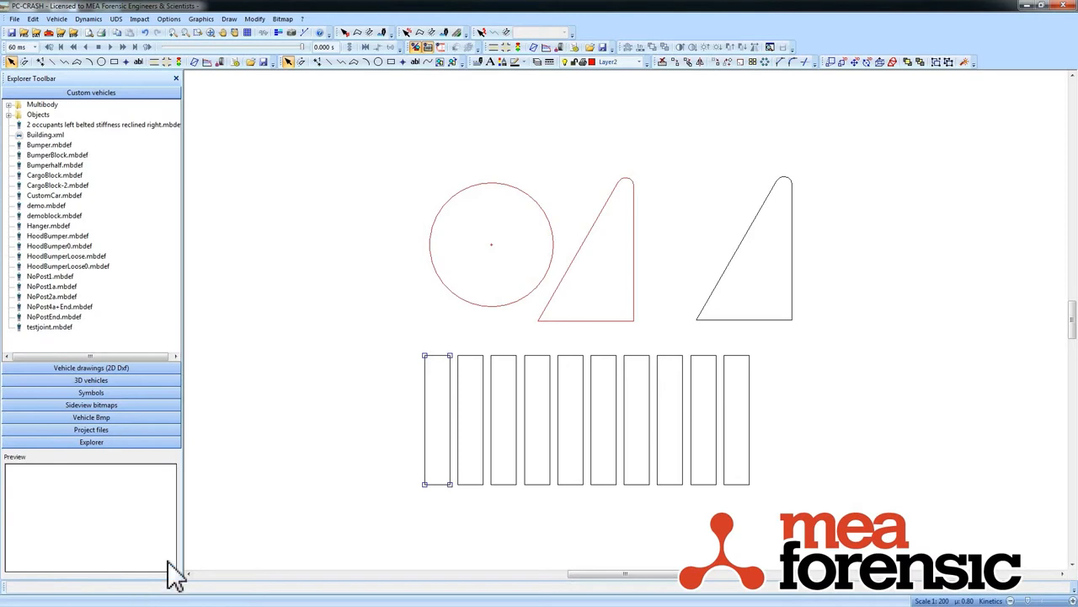
mouse_move(565, 70)
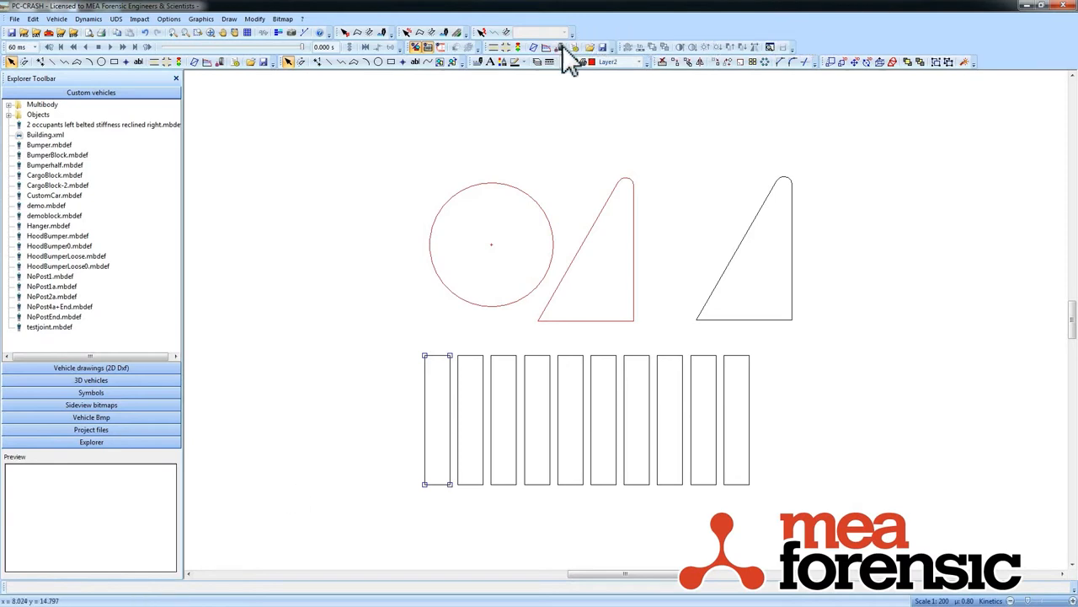
mouse_move(731, 81)
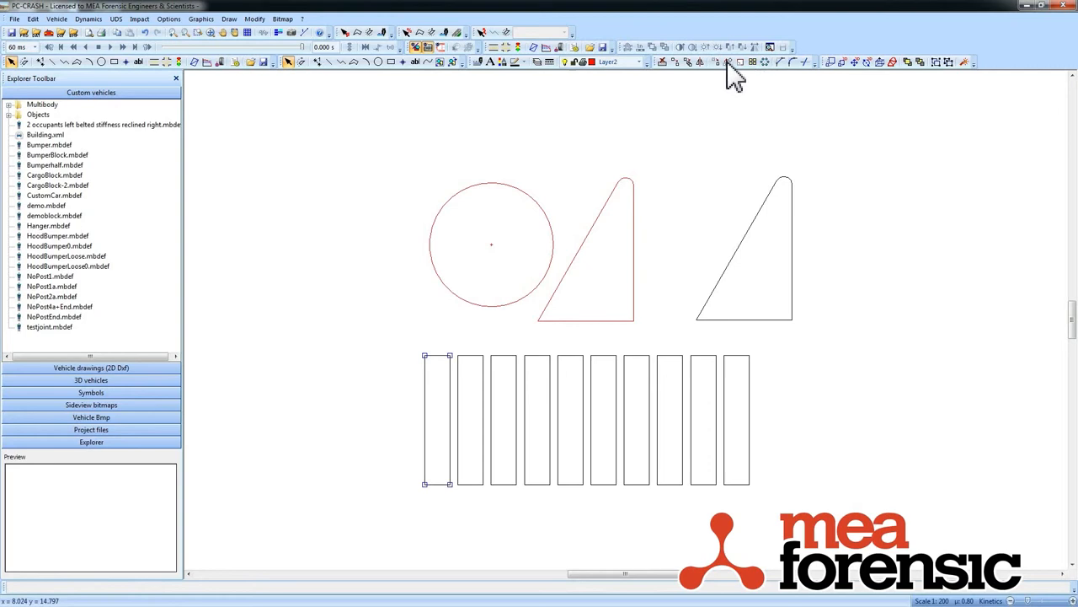
mouse_move(976, 81)
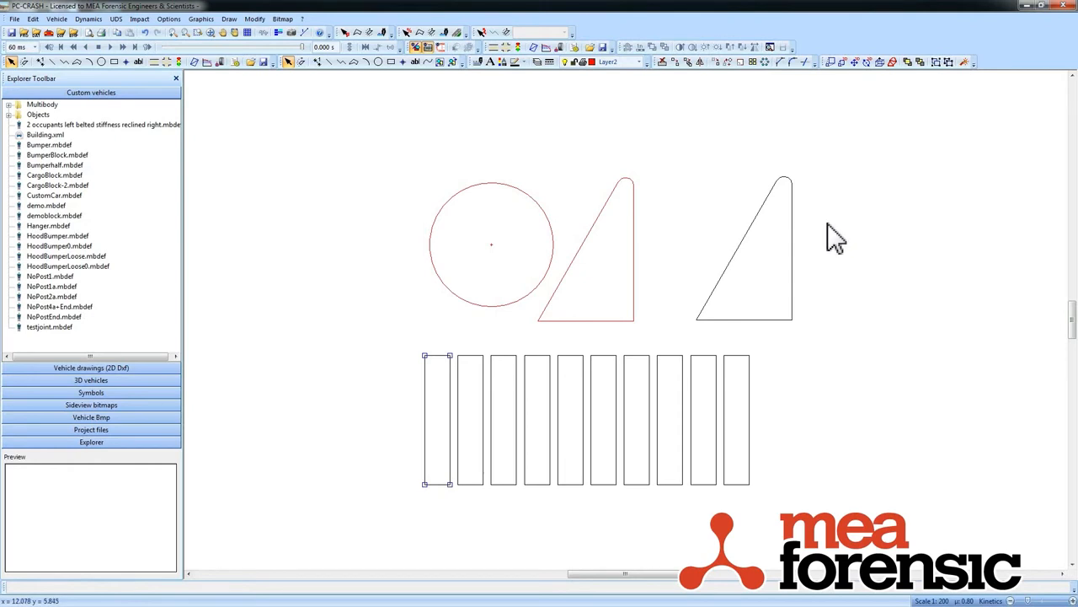
mouse_move(711, 401)
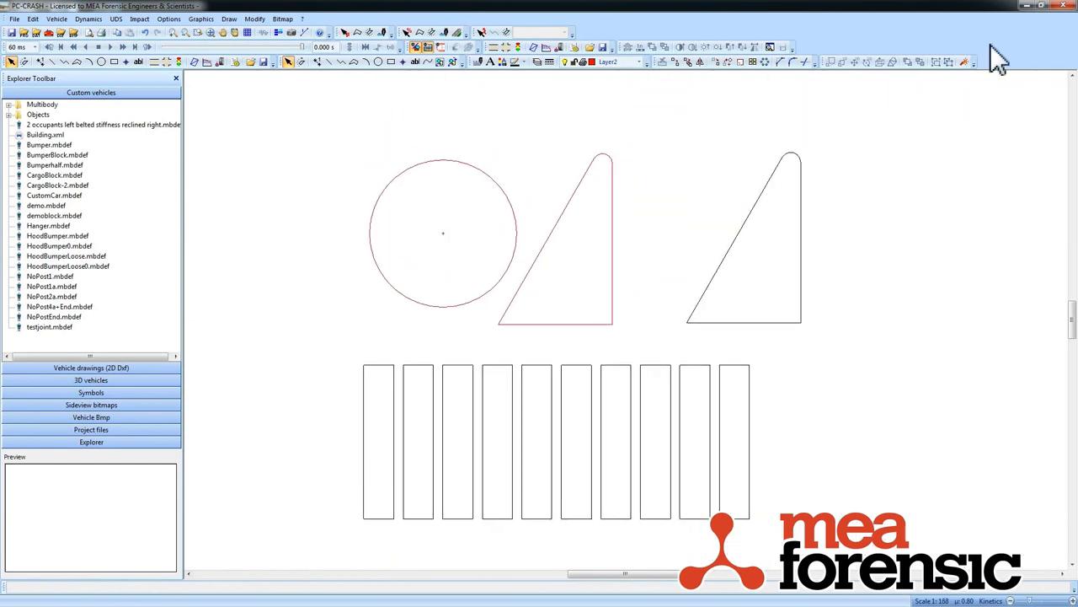
mouse_move(637, 221)
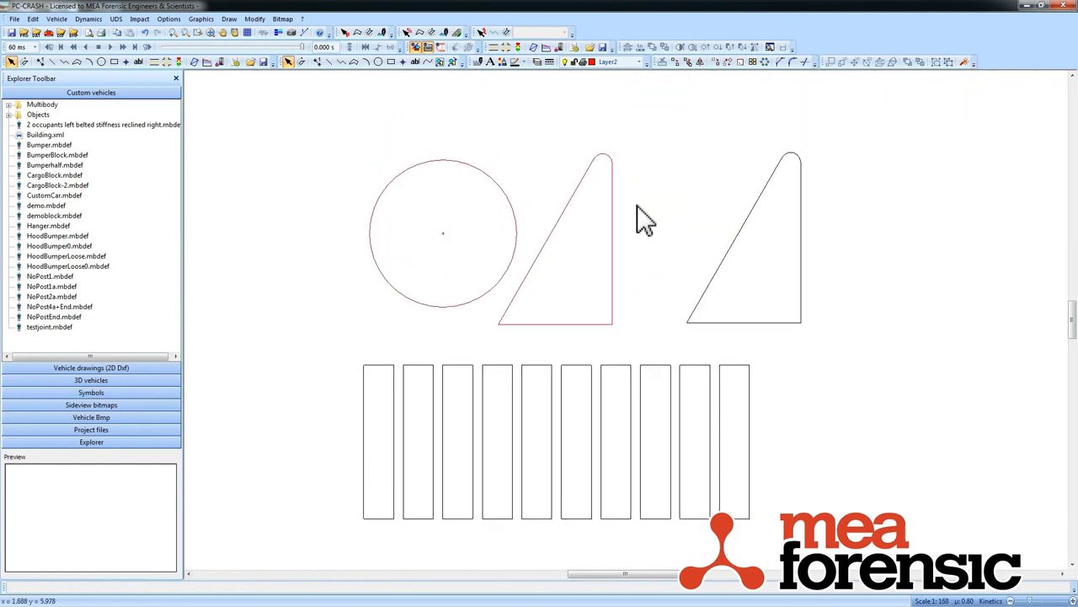